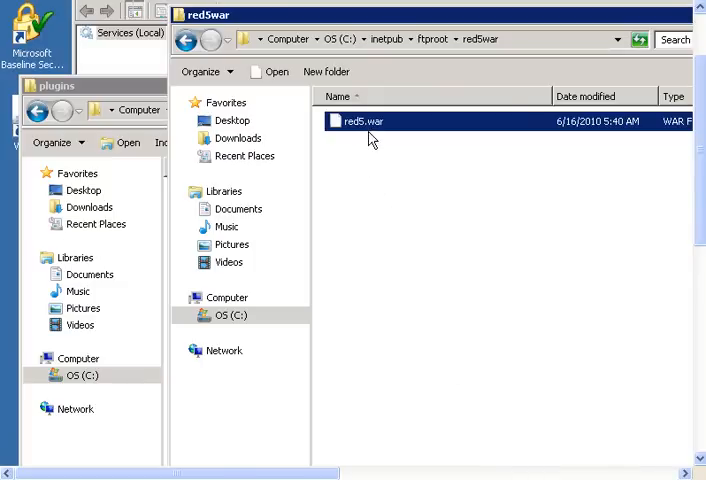
mouse_move(367, 164)
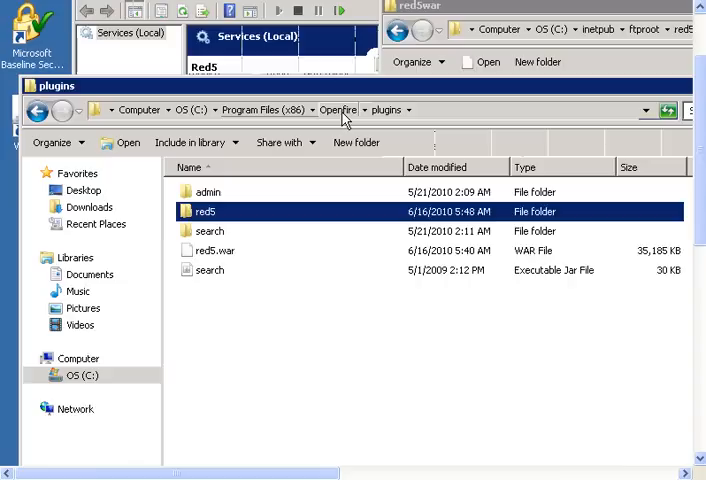
- Open Openfire's plugins folder and select red5.war and the unpacked red5 folder
click(337, 110)
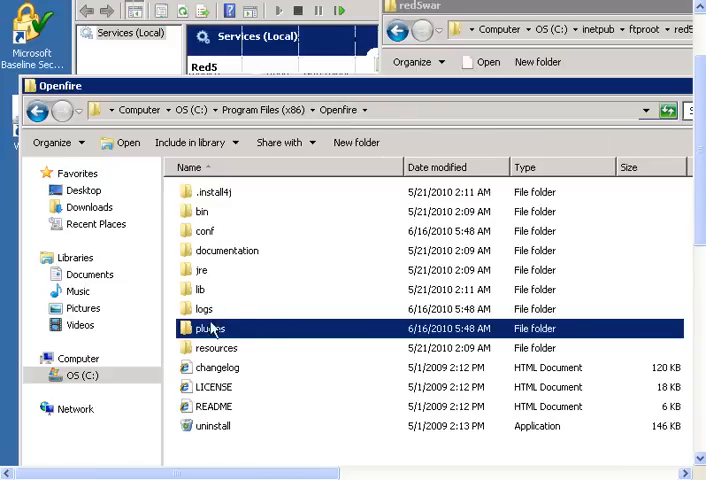
double_click(209, 328)
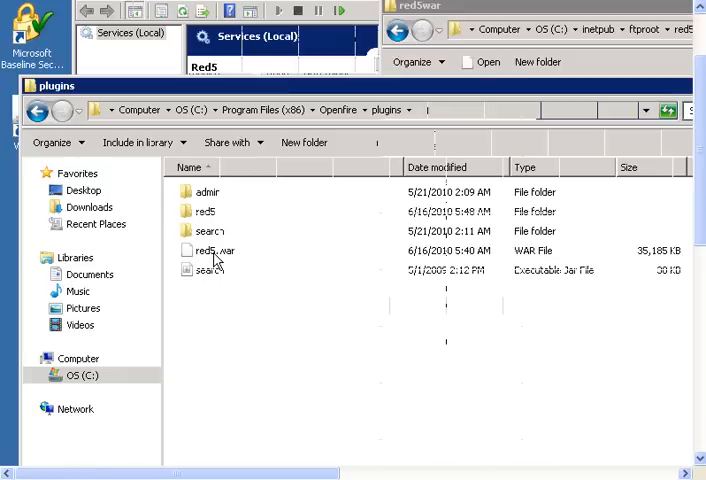
click(211, 250)
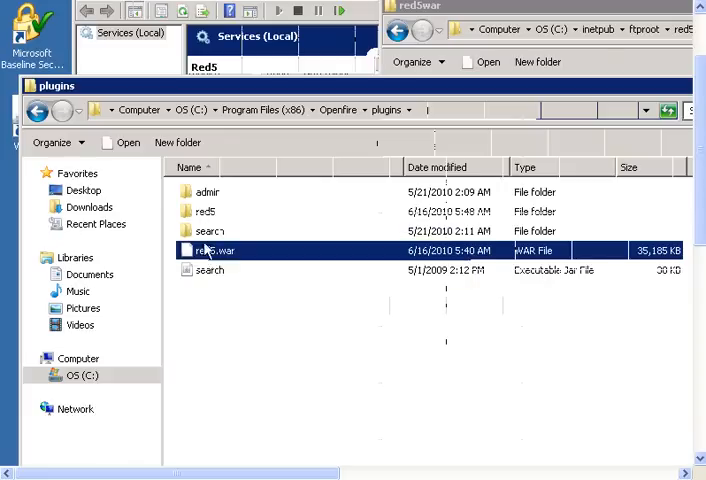
mouse_move(203, 212)
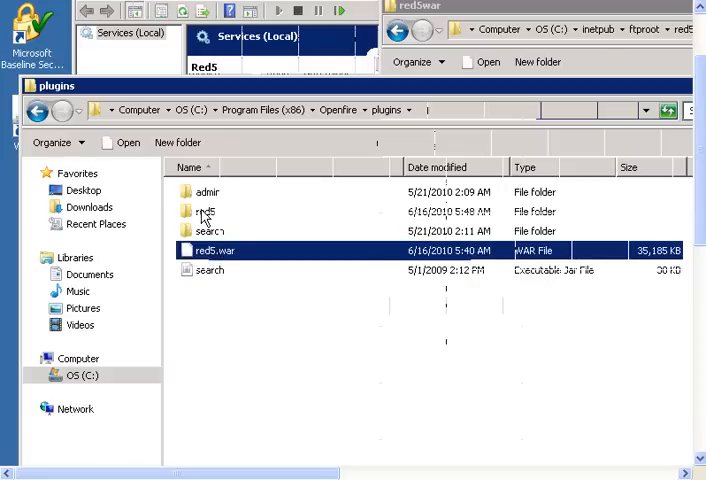
click(206, 211)
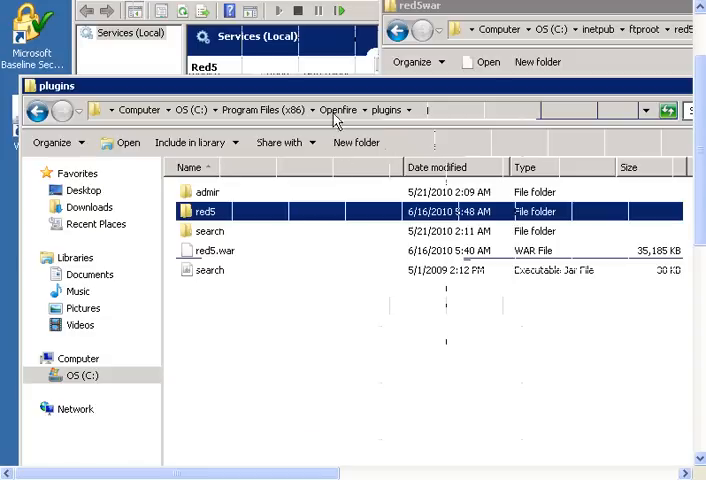
- Go up to the Openfire installation, enter the bin folder and select the openfire application
click(338, 110)
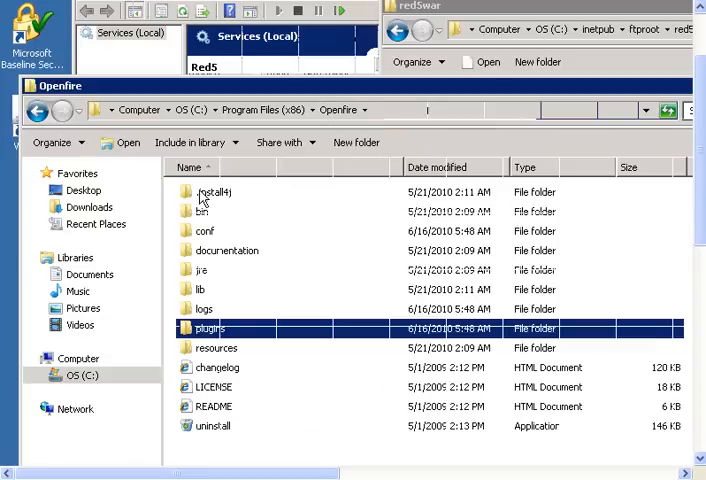
click(202, 211)
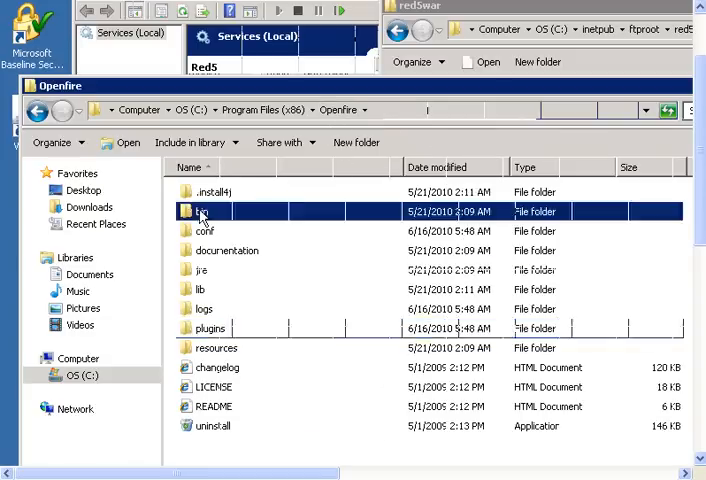
double_click(207, 211)
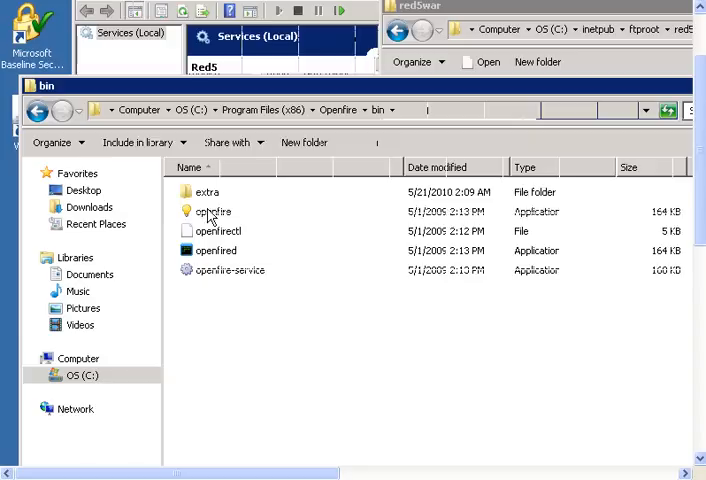
click(213, 211)
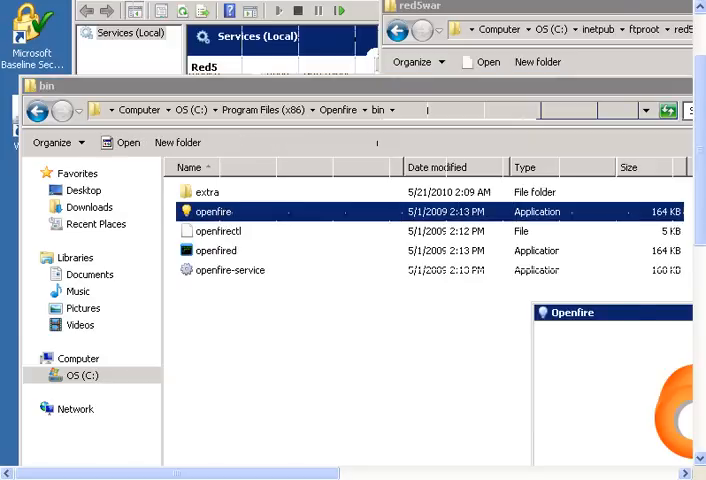
- Launch openfire.exe and scroll the log to see the red5 plugin starting
double_click(213, 211)
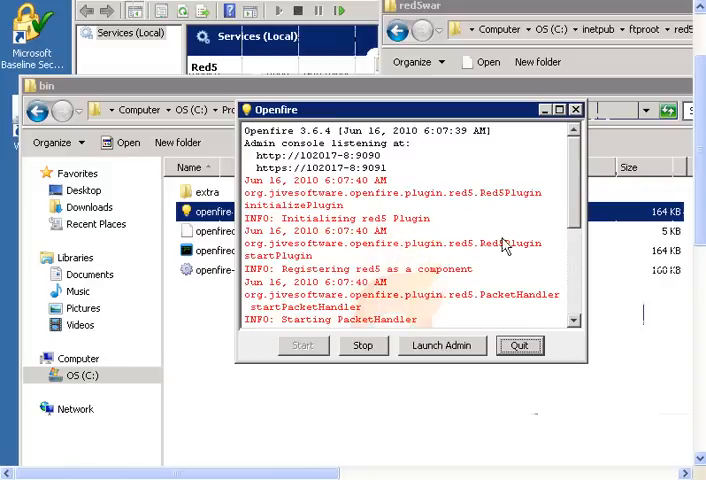
scroll(down, 3)
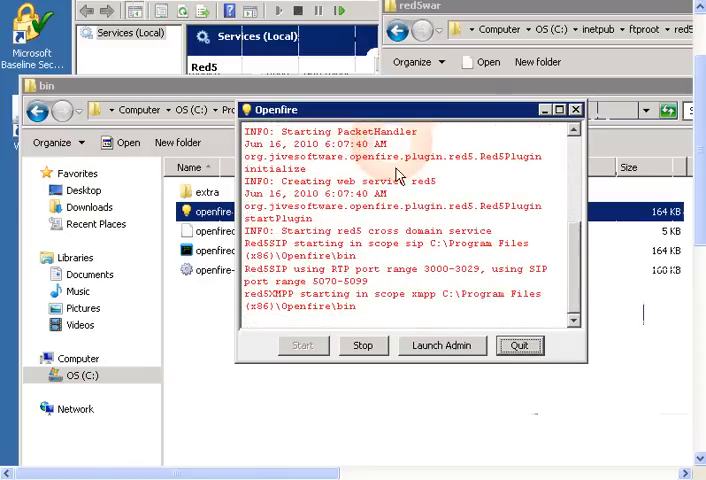
mouse_move(440, 350)
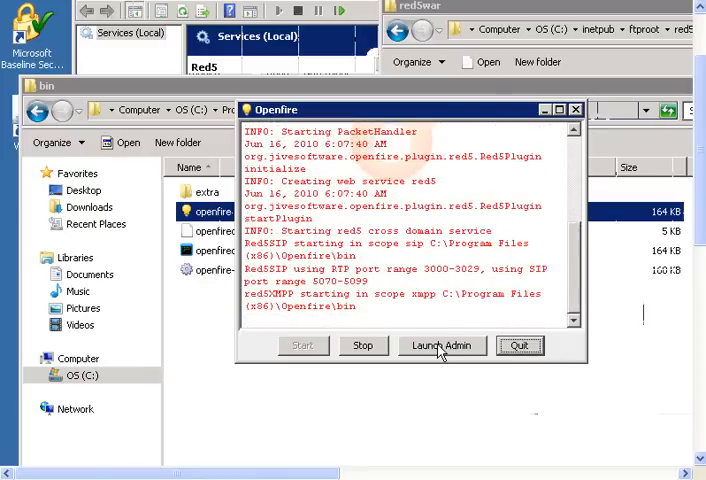
- Open the admin console via Launch Admin and log in as admin
click(441, 345)
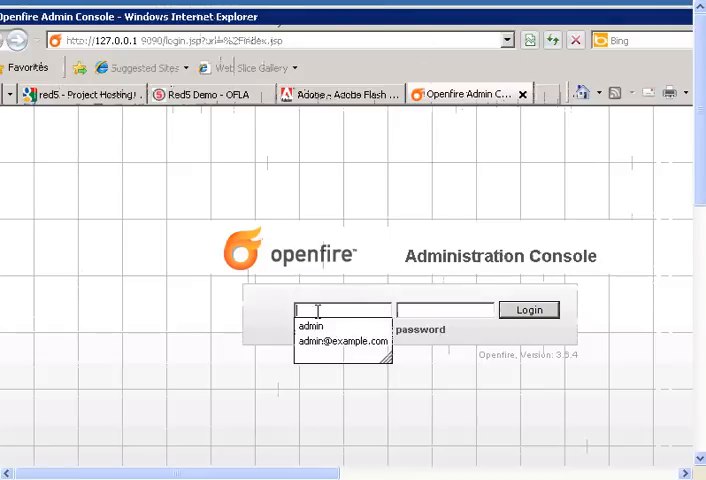
text(admin)
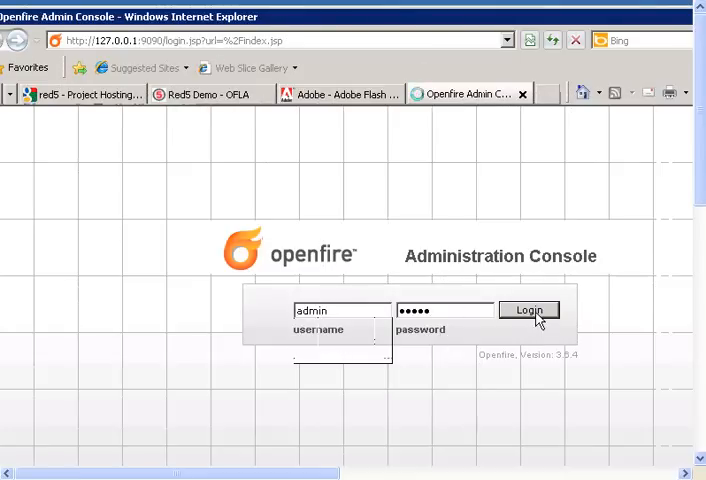
click(528, 309)
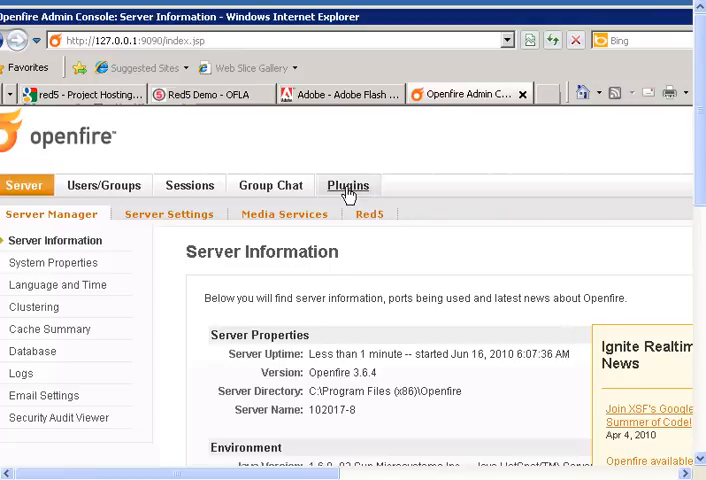
- Open the Plugins tab and scroll to find Red5 0.1.11 listed with Search
click(348, 185)
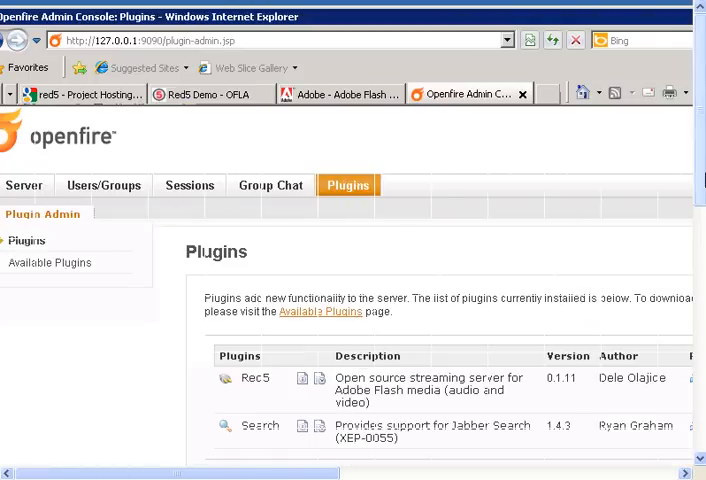
scroll(down, 3)
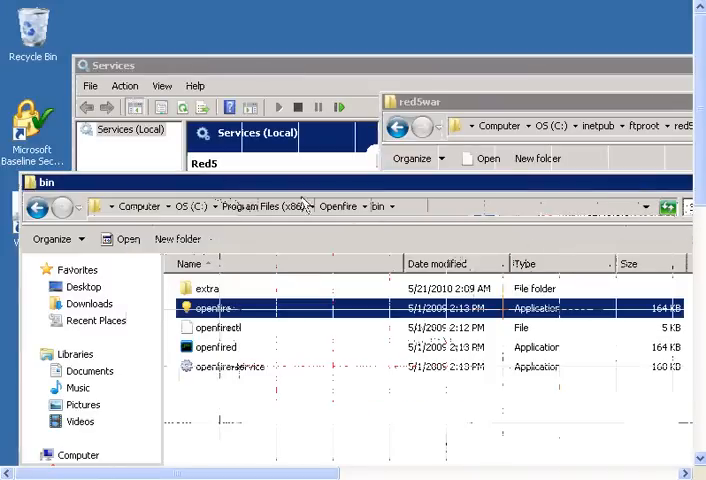
- Reopen the plugins folder and select the red5 folder and the red5.war file
click(338, 206)
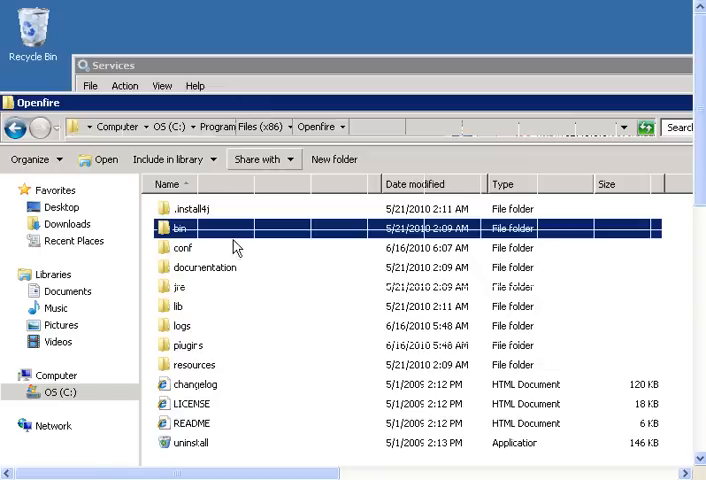
double_click(187, 344)
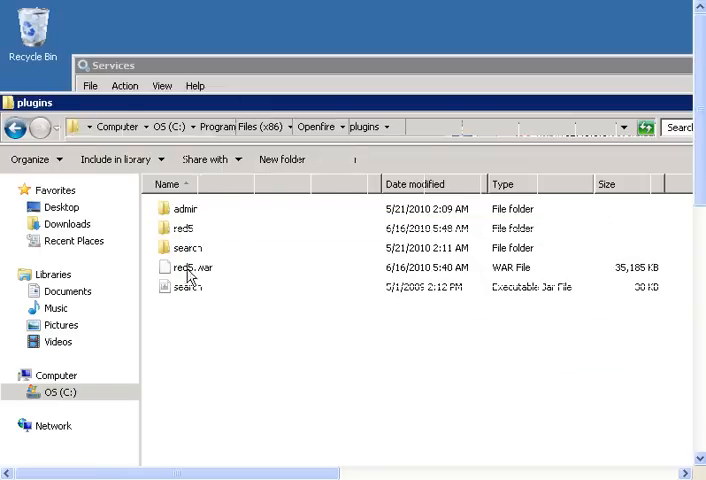
click(183, 228)
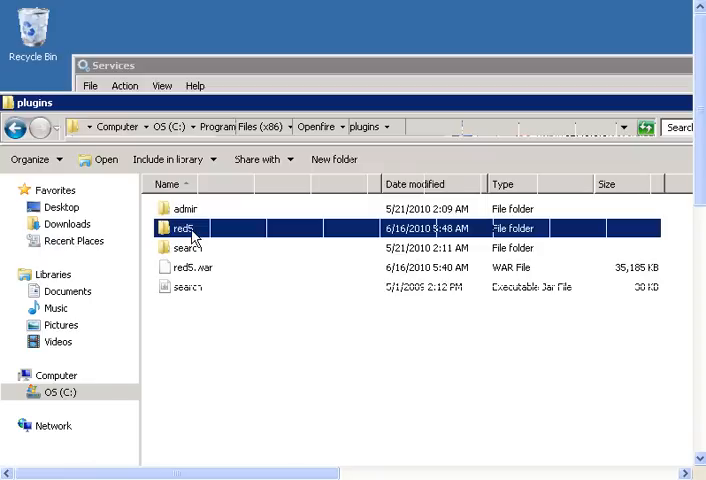
mouse_move(183, 230)
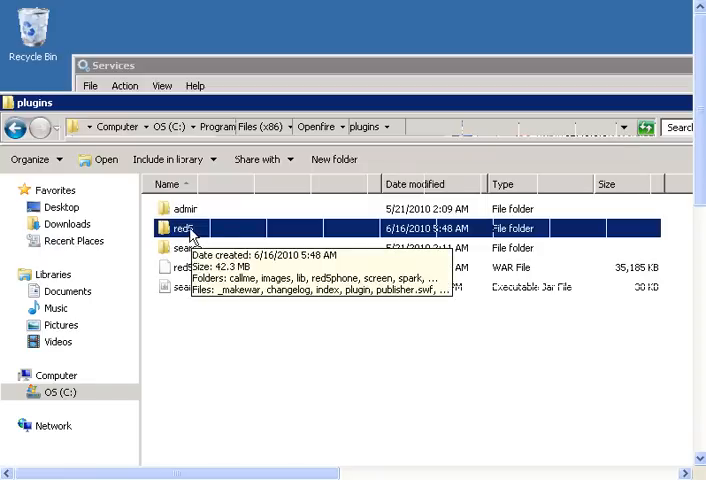
click(190, 267)
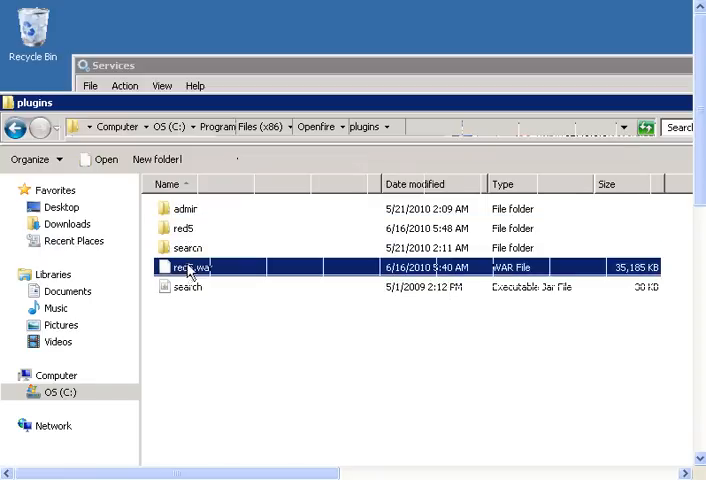